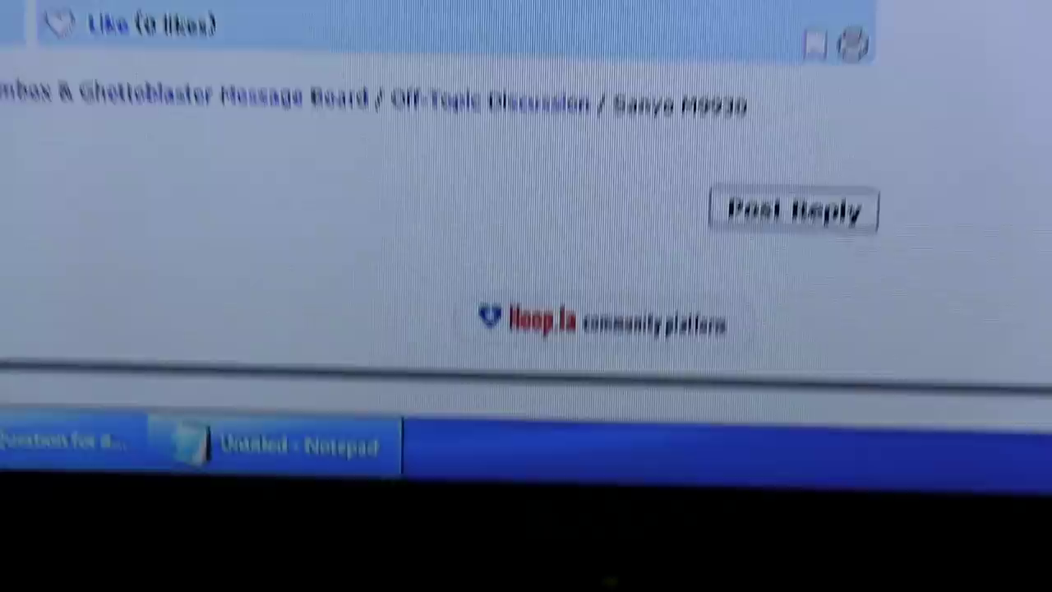
Scroll through the Stereo2go Sanyo M9930 thread from the Post Reply area toward the opening post
{"action": "scroll", "scroll_direction": "up", "scroll_amount": 3}
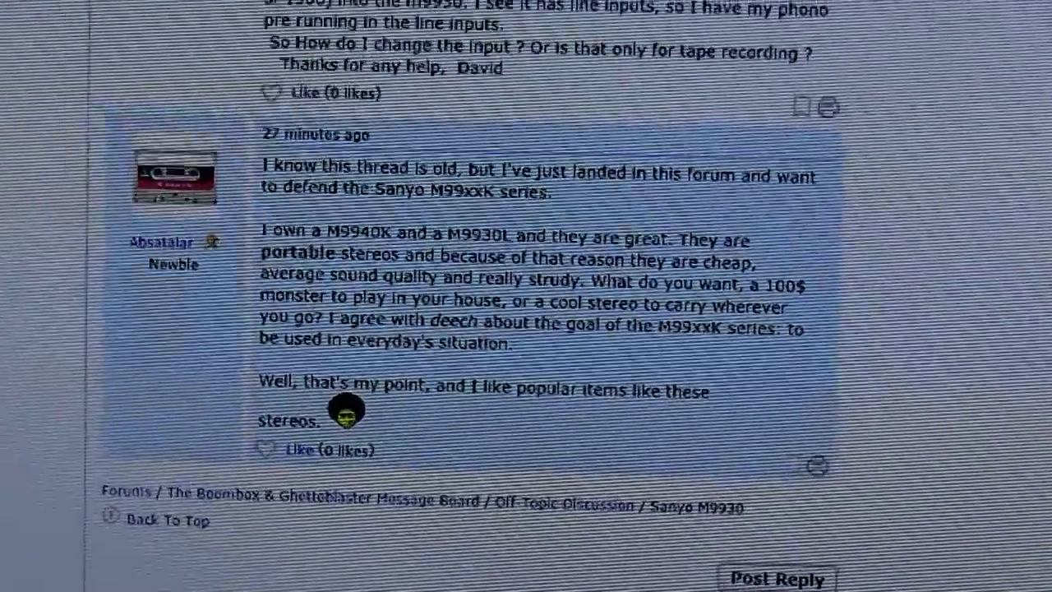
{"action": "scroll", "scroll_direction": "down", "scroll_amount": 3}
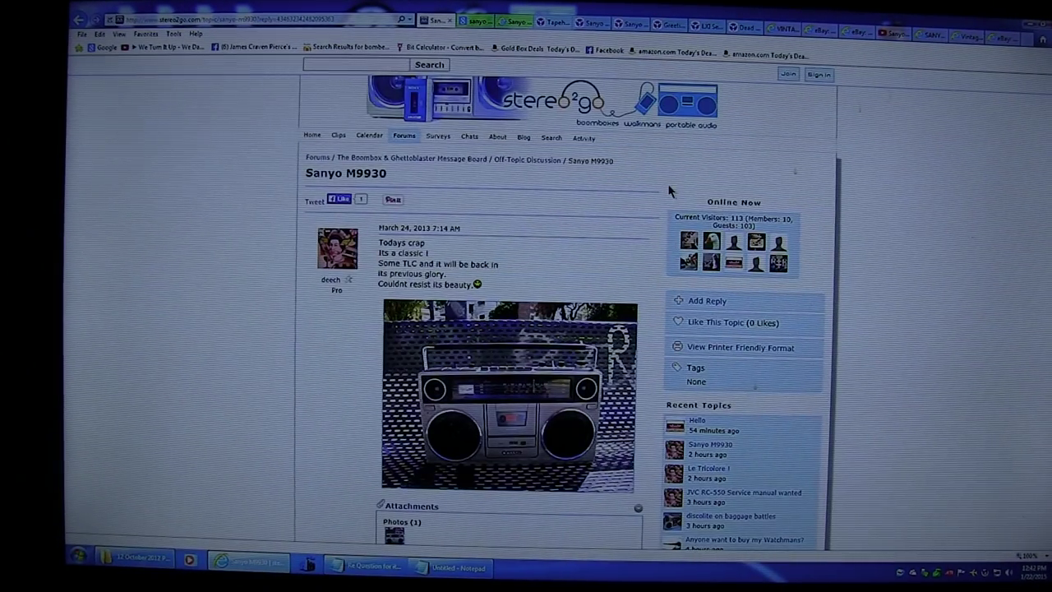
Review the M9930 thread replies, then open the 'Sanyo m9940k working' YouTube video from Google video results
{"action": "scroll", "scroll_direction": "down", "scroll_amount": 3}
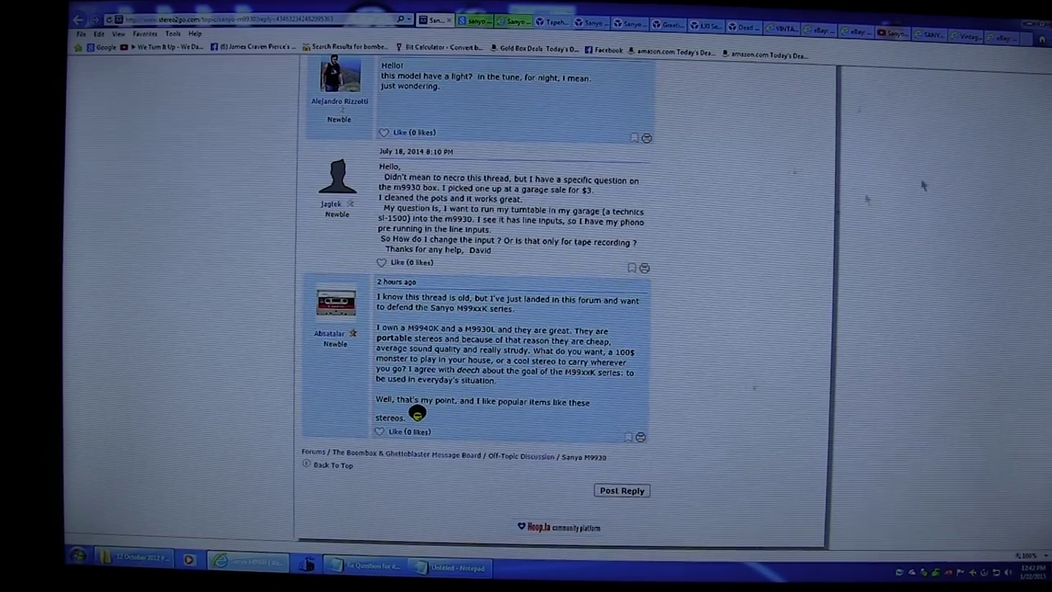
{"action": "scroll", "scroll_direction": "up", "scroll_amount": 3}
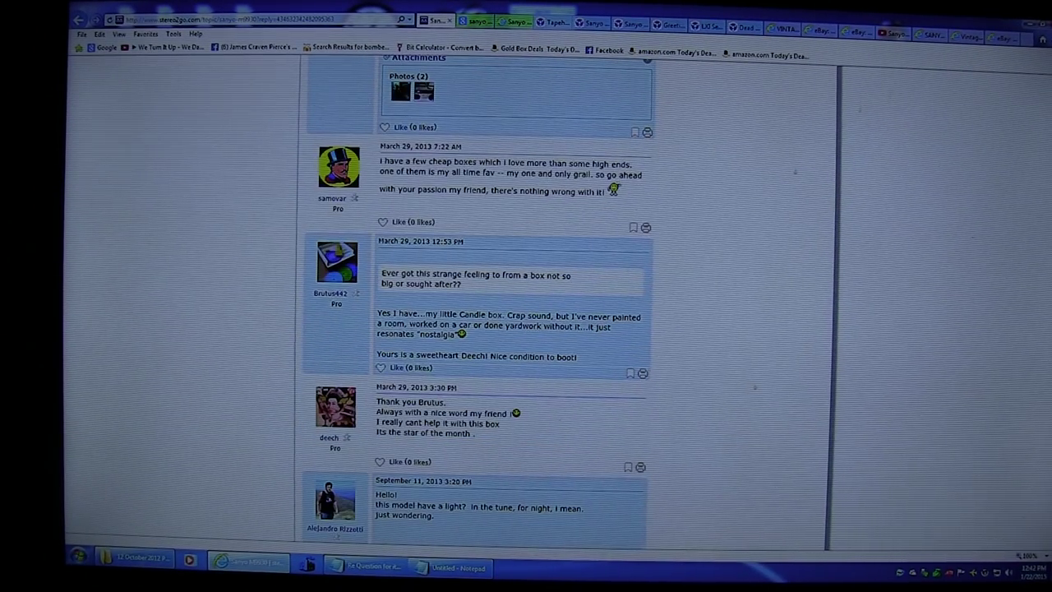
{"action": "scroll", "scroll_direction": "up", "scroll_amount": 3}
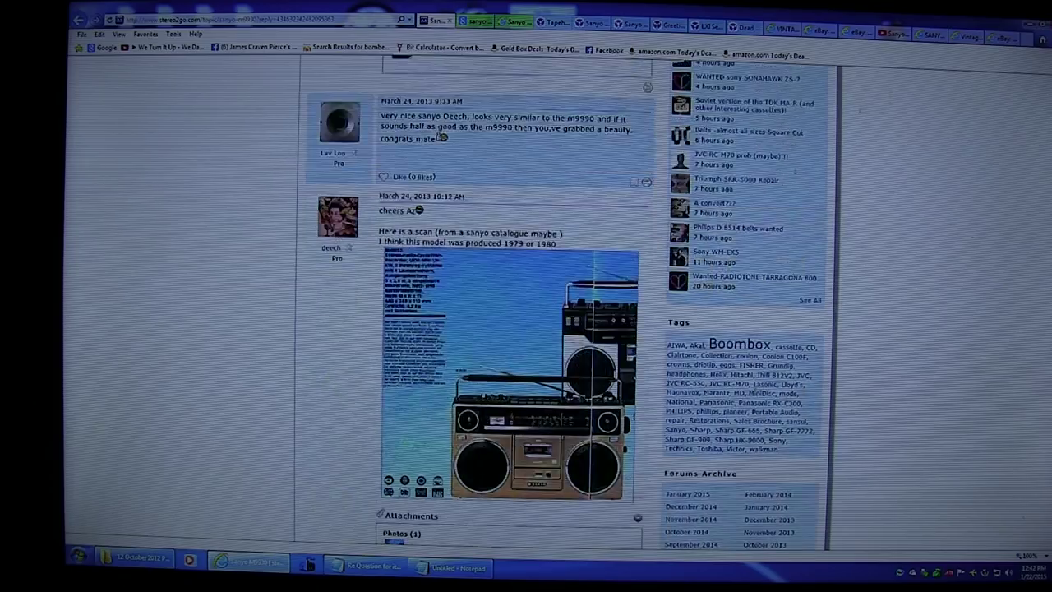
{"action": "scroll", "scroll_direction": "up", "scroll_amount": 3}
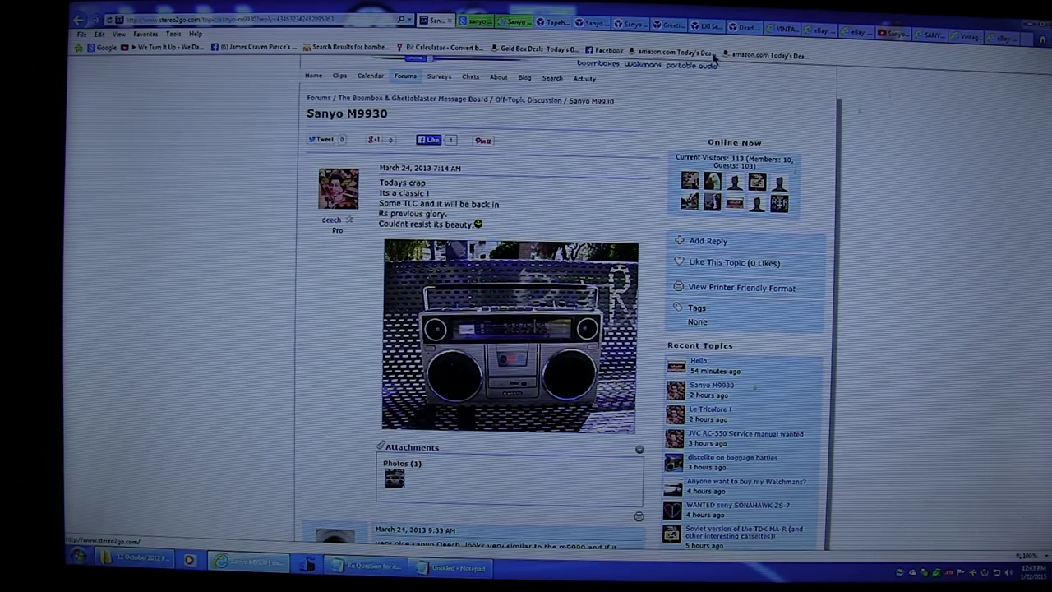
{"action": "left_click", "coordinate": [474, 20]}
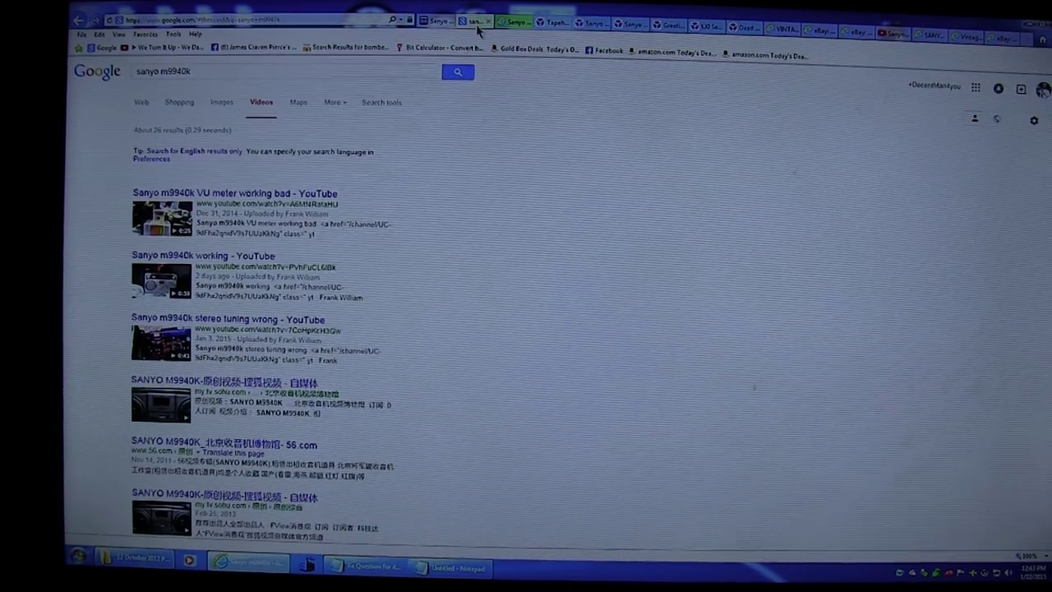
{"action": "left_click", "coordinate": [203, 256]}
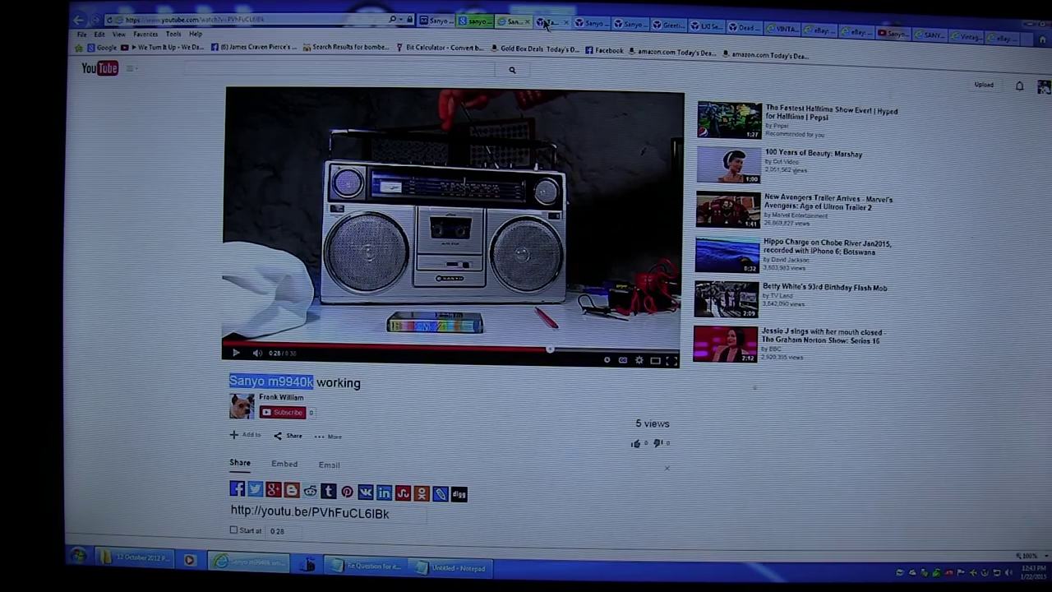
Open 'Sanyo m9940k funky ressurrection!' from the Tapeheads search results and scroll its posts
{"action": "left_click", "coordinate": [589, 22]}
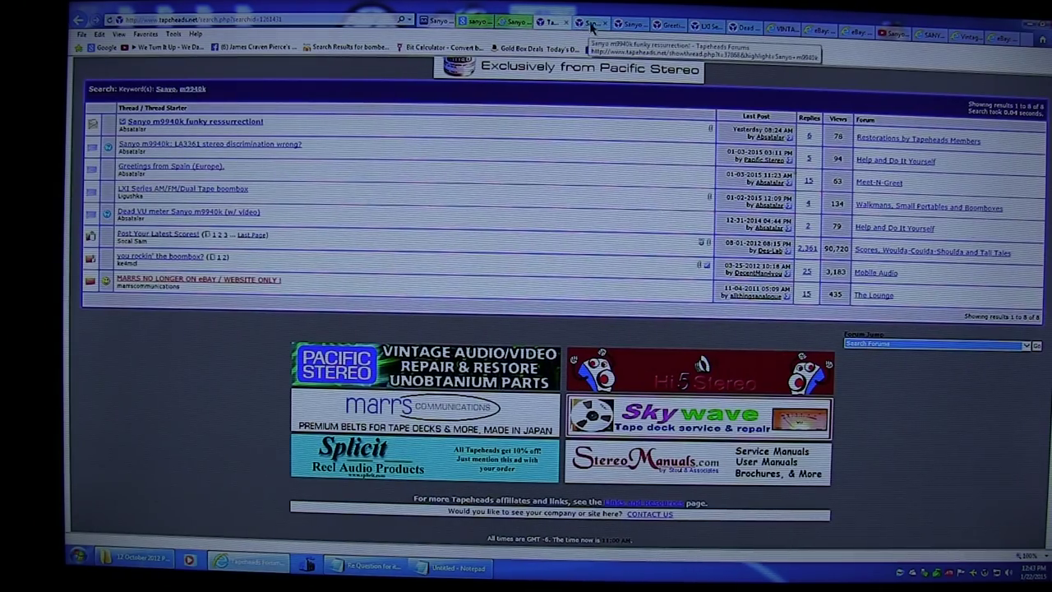
{"action": "left_click", "coordinate": [196, 121]}
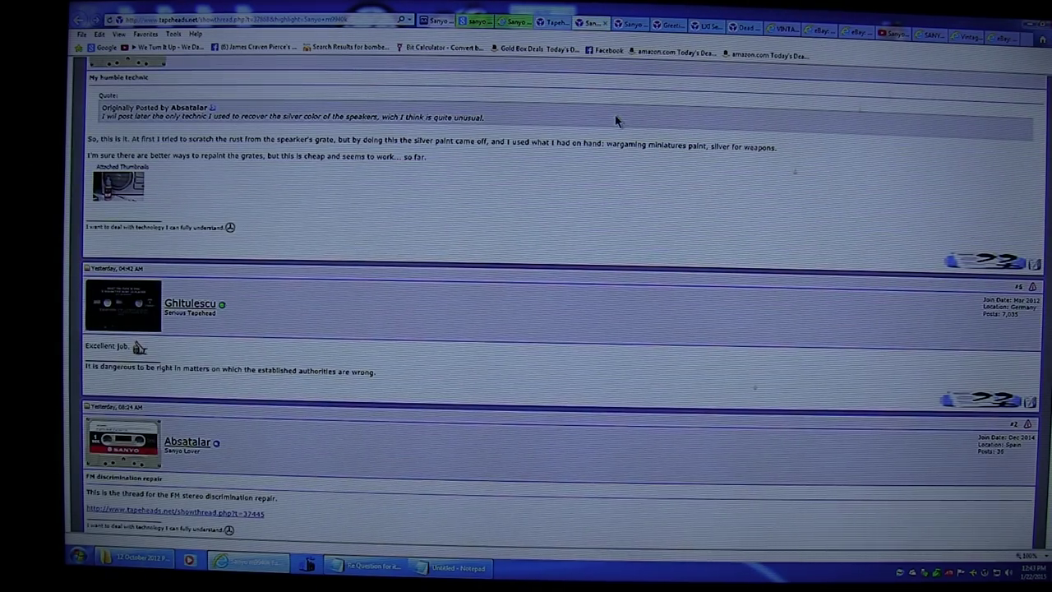
{"action": "mouse_move", "coordinate": [613, 96]}
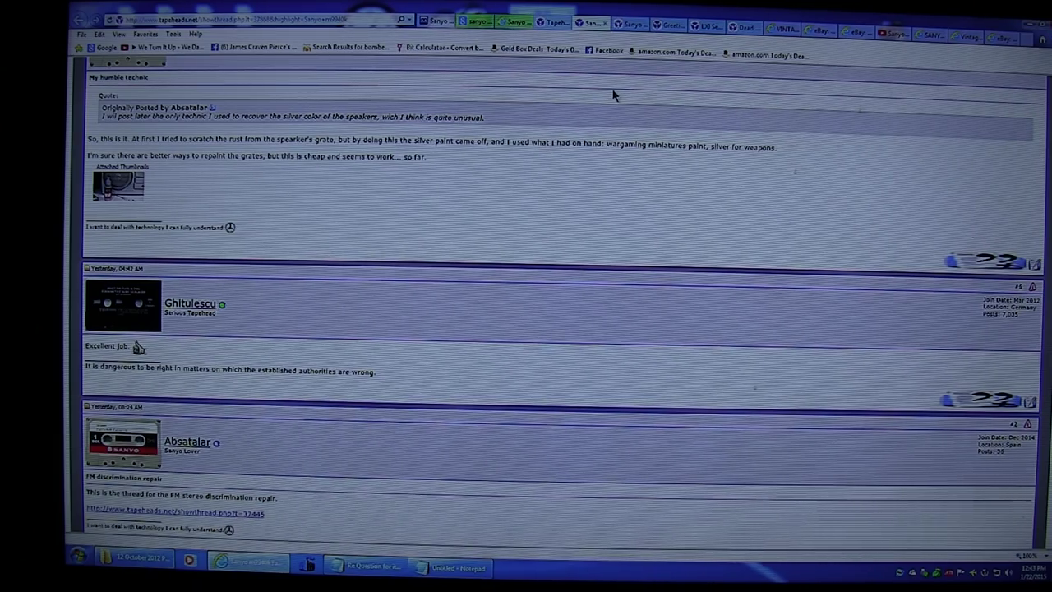
{"action": "scroll", "scroll_direction": "up", "scroll_amount": 3}
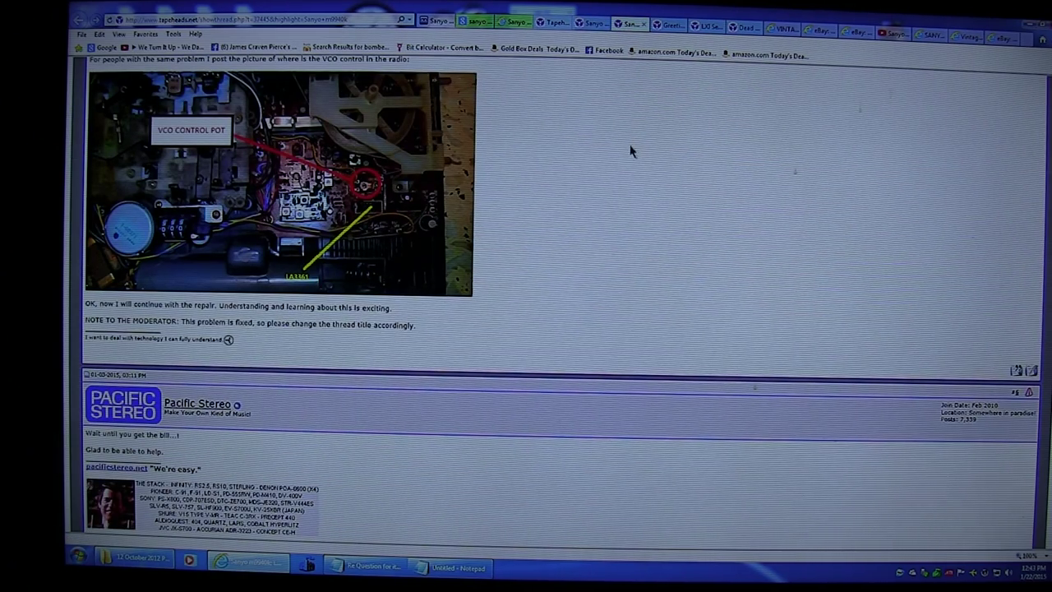
Scroll up the 'Sanyo m9940k: LA3361 stereo discrimination wrong?' thread to its first post and header
{"action": "scroll", "scroll_direction": "up", "scroll_amount": 3}
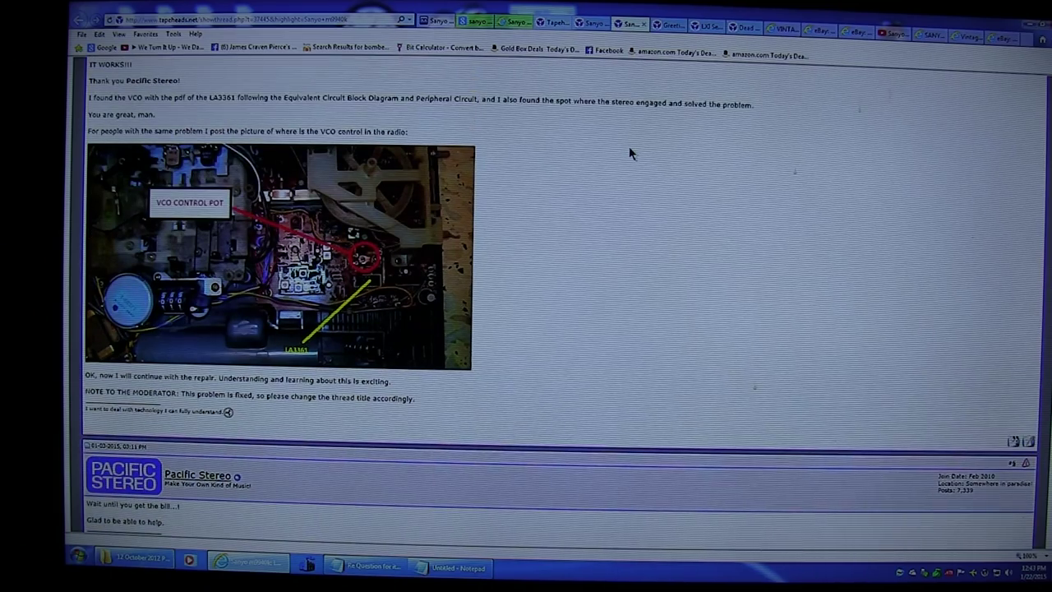
{"action": "mouse_move", "coordinate": [608, 205]}
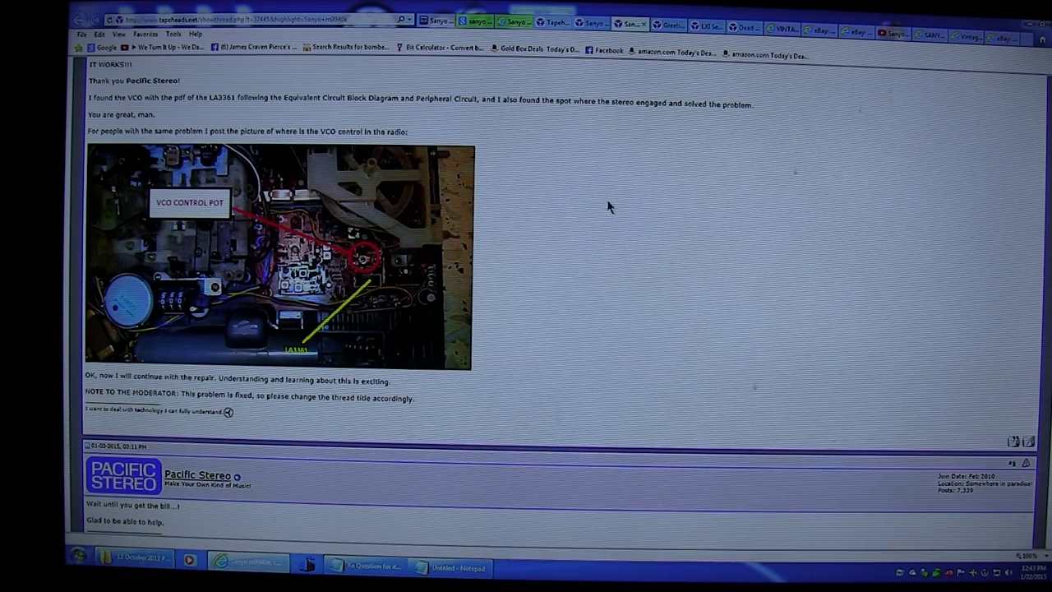
{"action": "scroll", "scroll_direction": "up", "scroll_amount": 3}
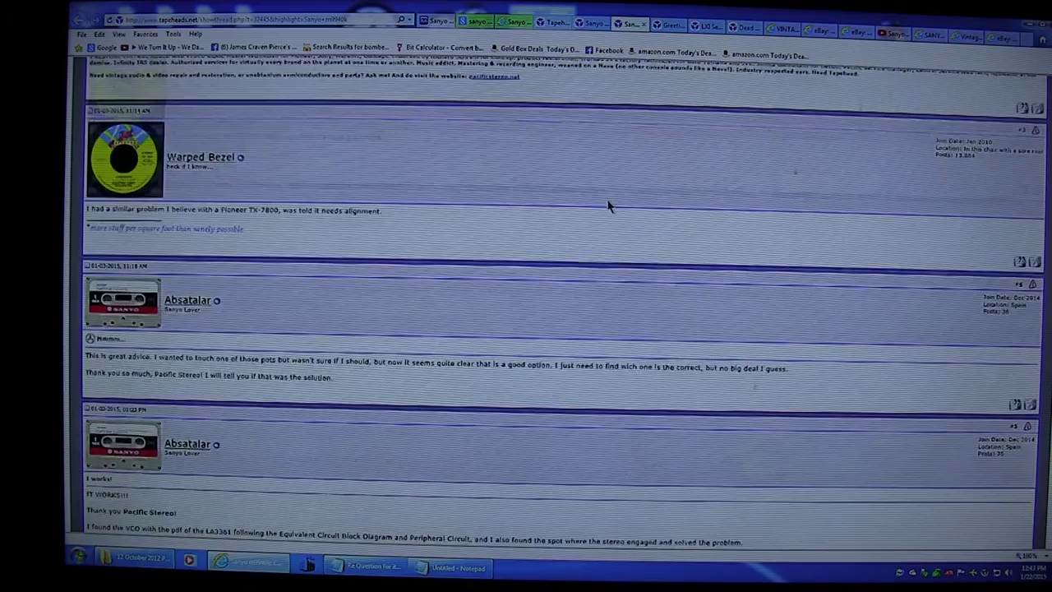
{"action": "scroll", "scroll_direction": "up", "scroll_amount": 3}
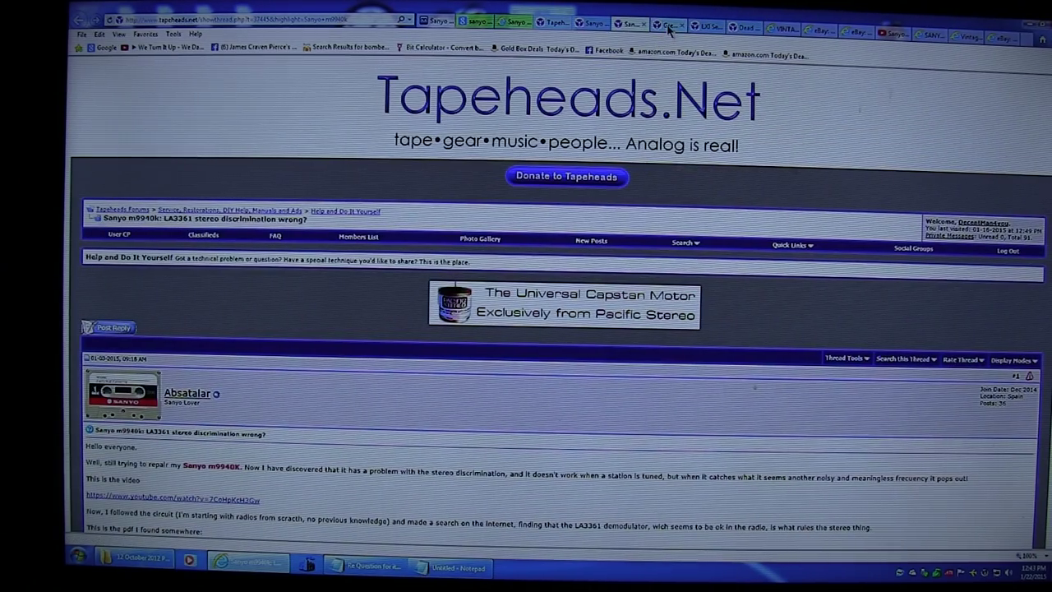
Skim the 'Greetings from Spain (Europe)' replies, then scroll back up to the opening post
{"action": "scroll", "scroll_direction": "down", "scroll_amount": 3}
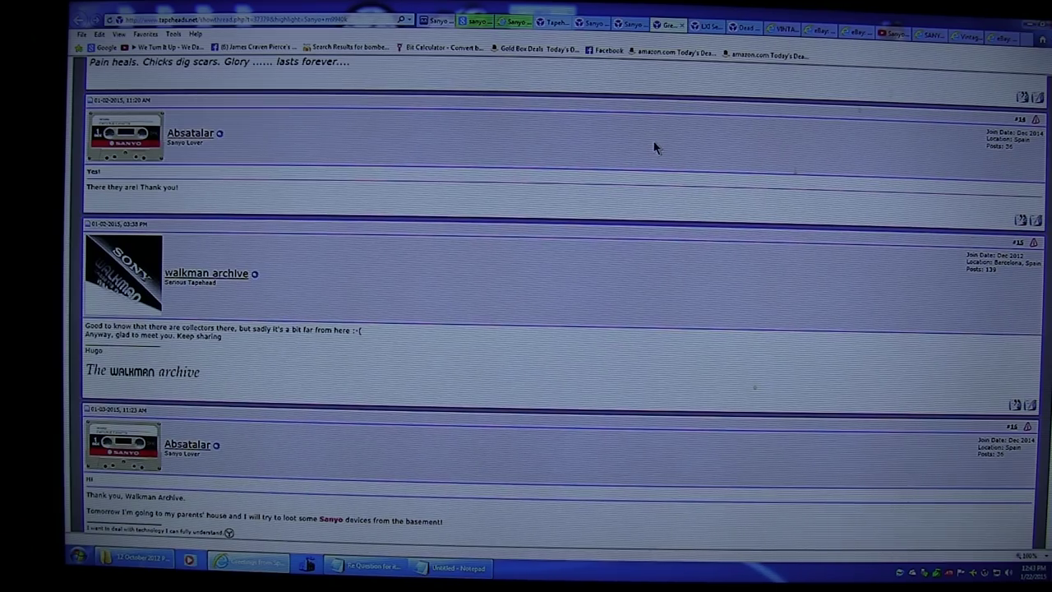
{"action": "scroll", "scroll_direction": "down", "scroll_amount": 3}
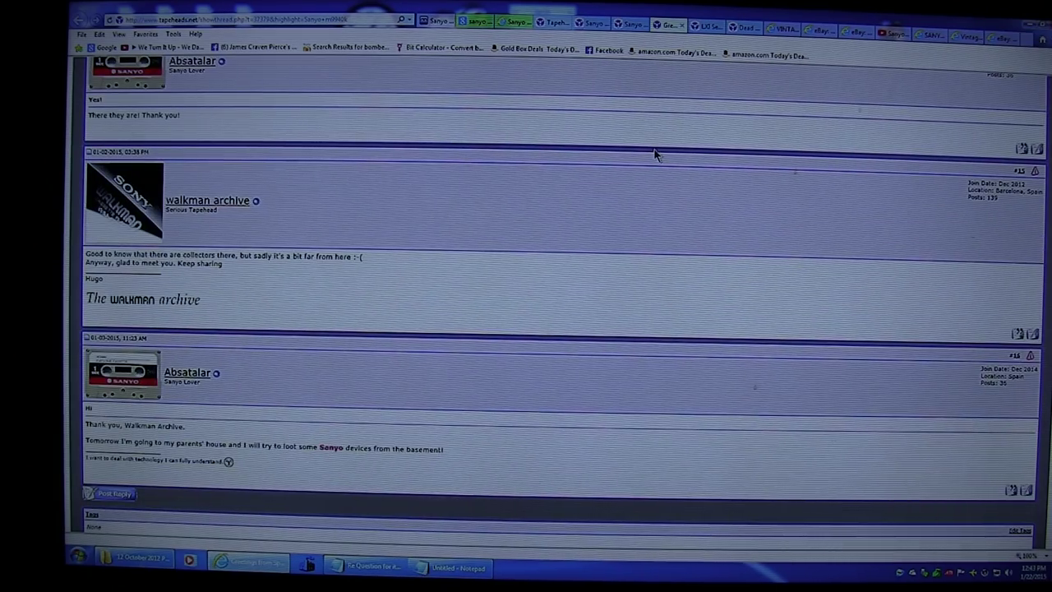
{"action": "scroll", "scroll_direction": "up", "scroll_amount": 3}
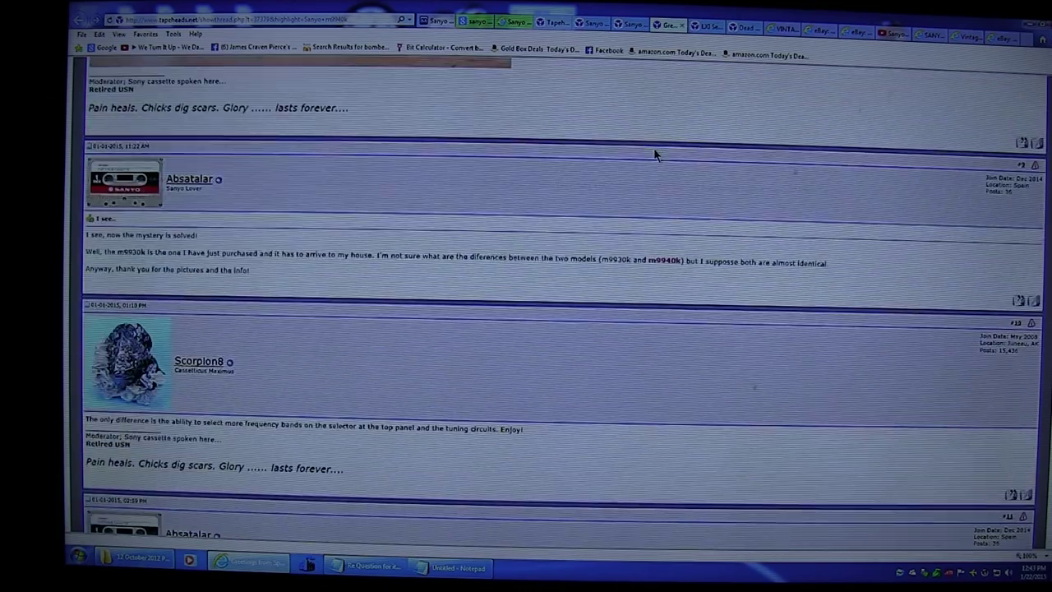
{"action": "scroll", "scroll_direction": "up", "scroll_amount": 3}
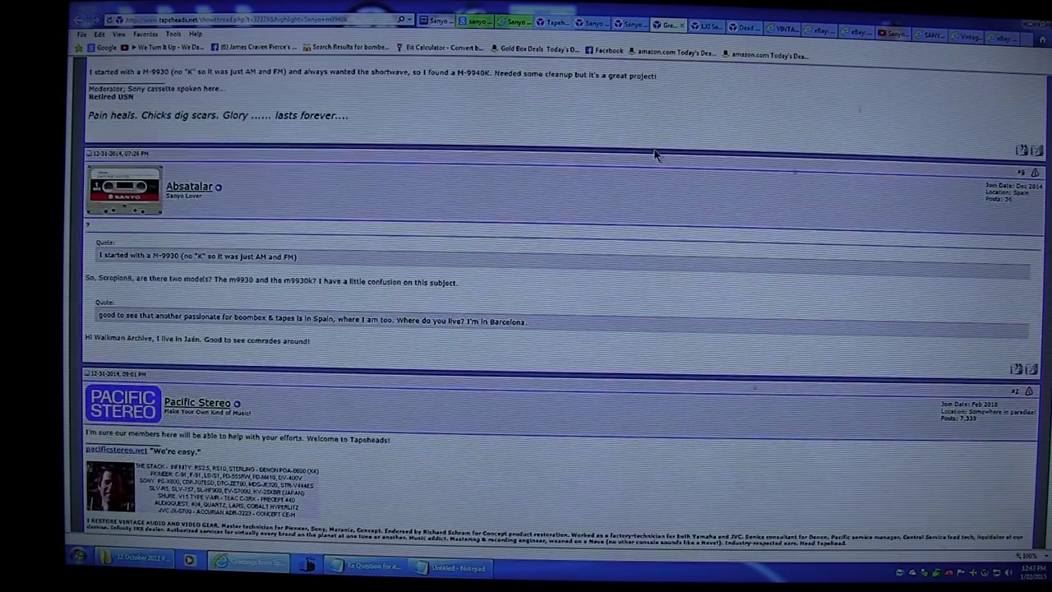
{"action": "scroll", "scroll_direction": "up", "scroll_amount": 3}
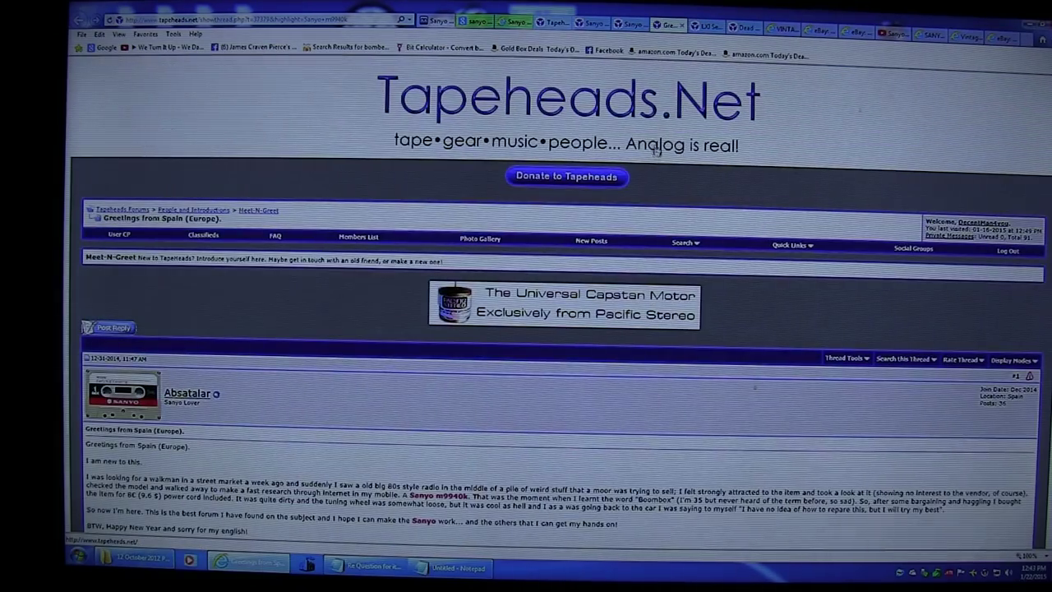
Scroll the LXI Series boombox thread up, then down through the 'Dead VU meter Sanyo m9940k' replies
{"action": "scroll", "scroll_direction": "down", "scroll_amount": 3}
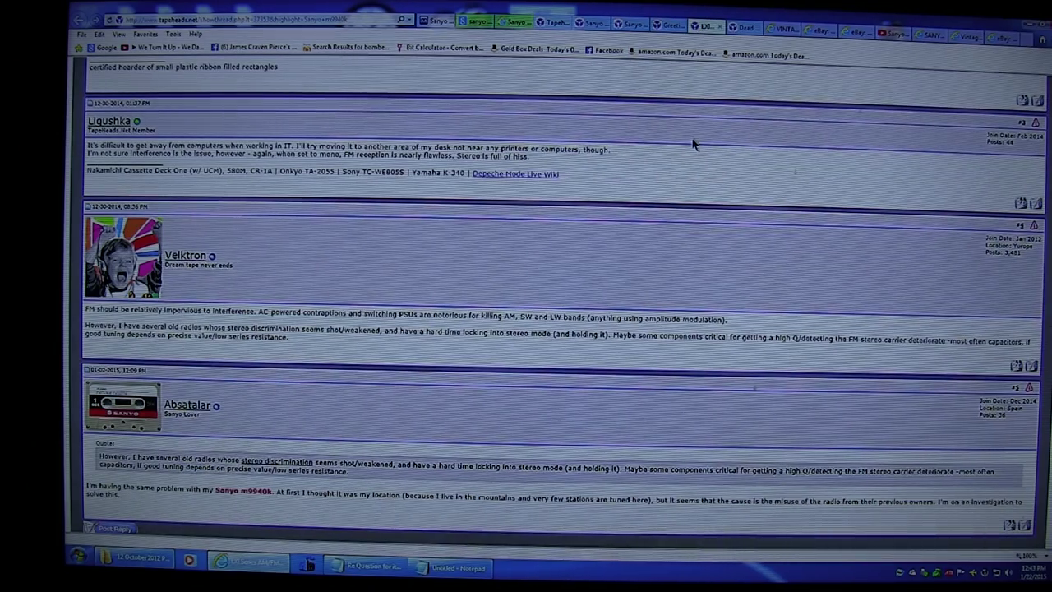
{"action": "mouse_move", "coordinate": [693, 162]}
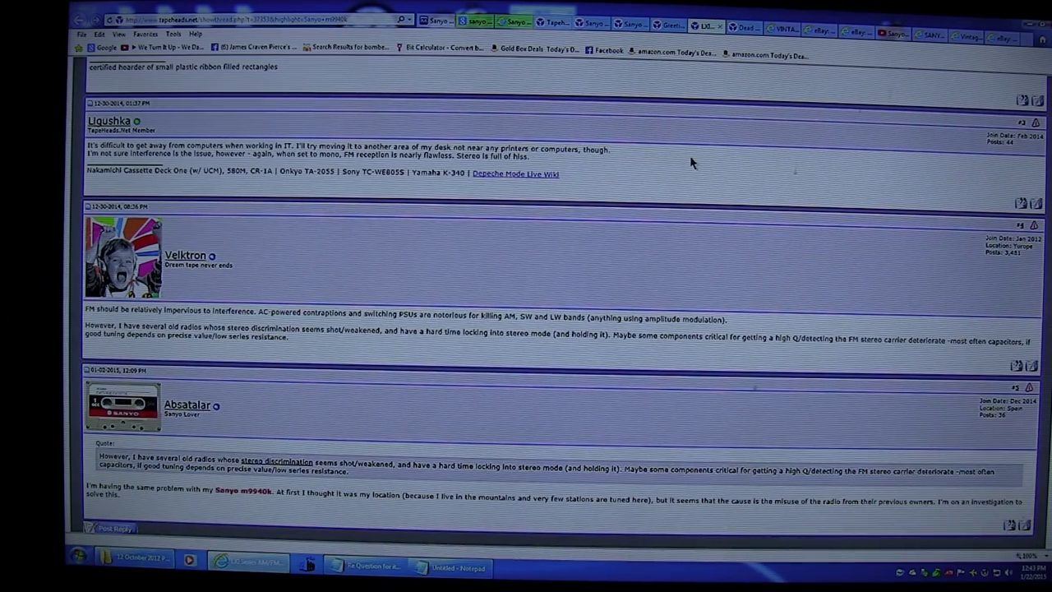
{"action": "scroll", "scroll_direction": "up", "scroll_amount": 3}
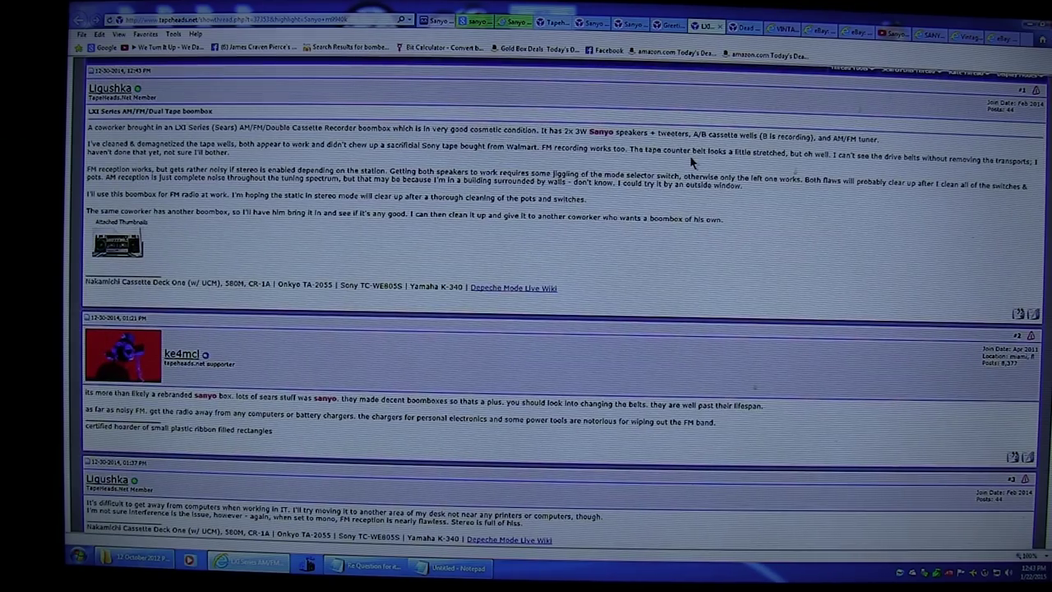
{"action": "scroll", "scroll_direction": "up", "scroll_amount": 3}
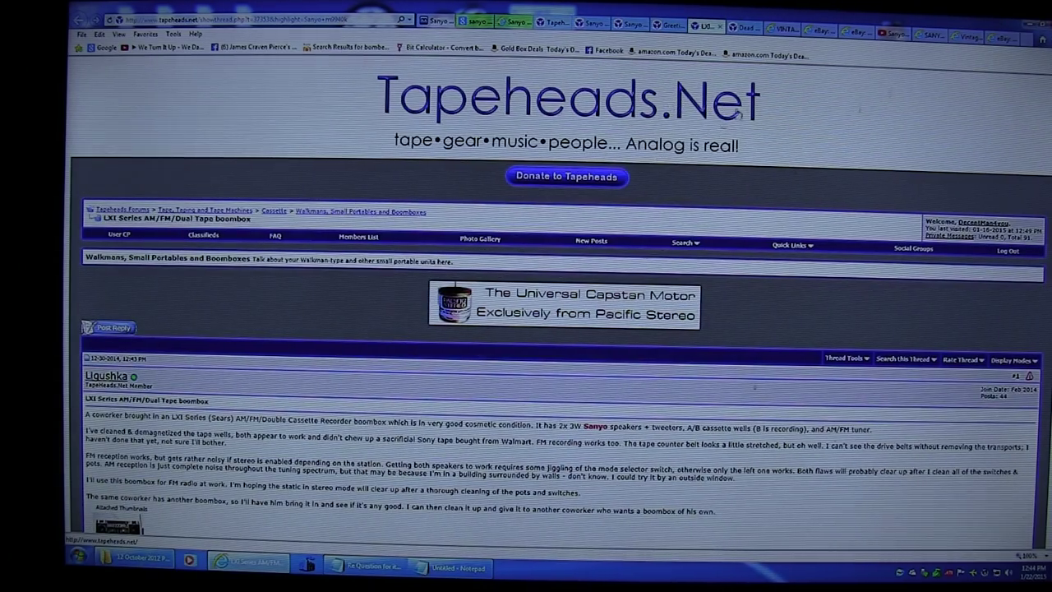
{"action": "scroll", "scroll_direction": "down", "scroll_amount": 3}
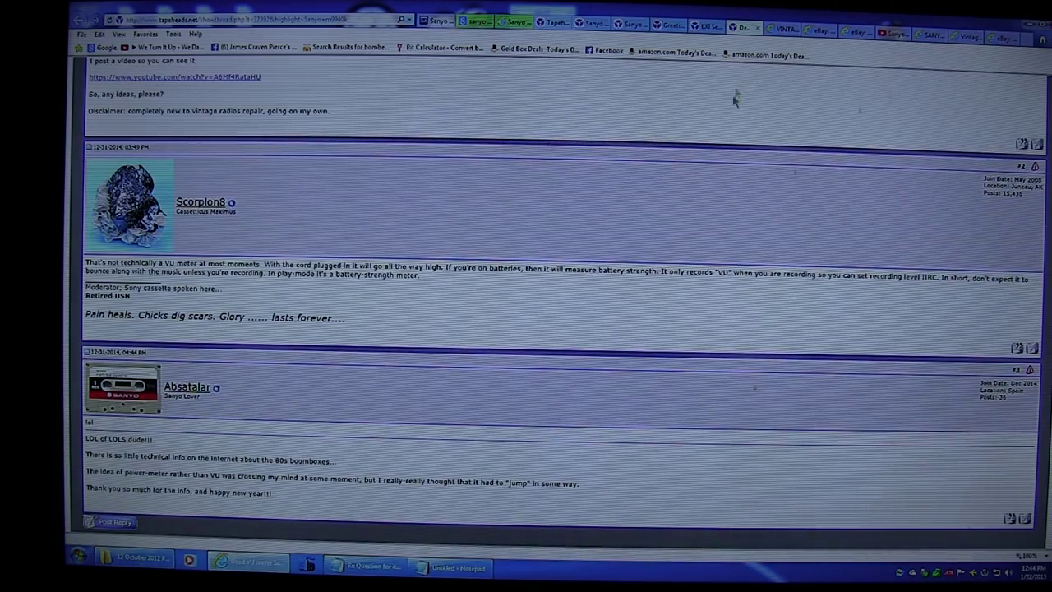
{"action": "mouse_move", "coordinate": [721, 160]}
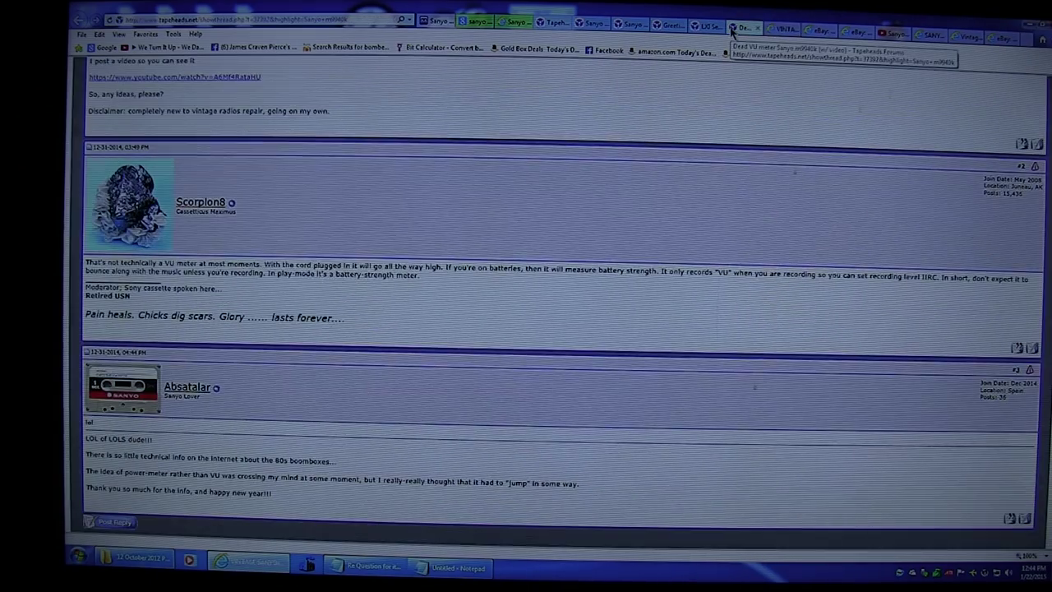
Scroll up the Dead VU meter thread to the starter's post above Scorpion8's reply
{"action": "scroll", "scroll_direction": "up", "scroll_amount": 3}
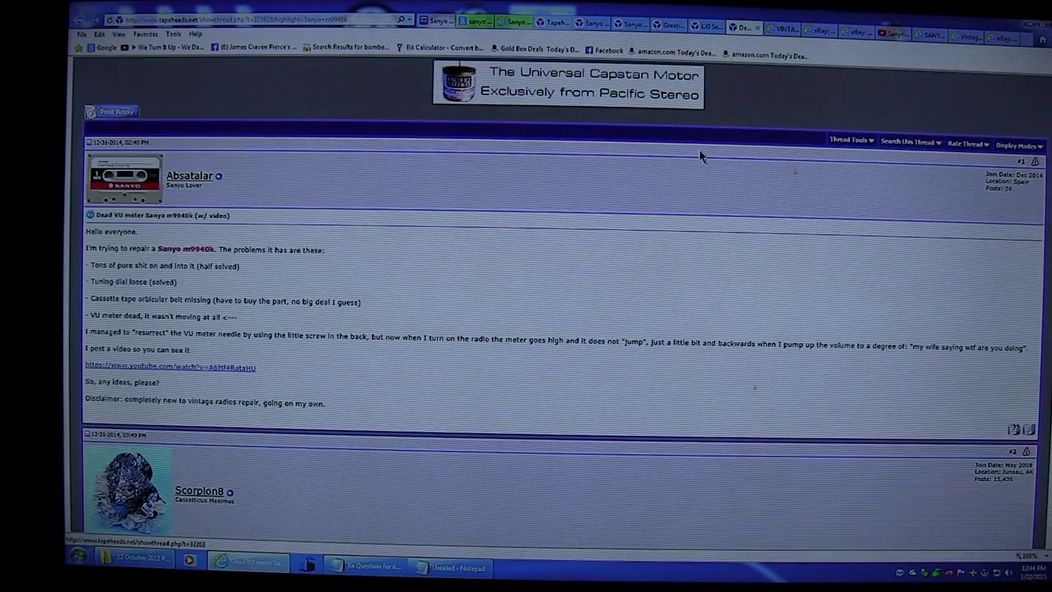
{"action": "mouse_move", "coordinate": [690, 206]}
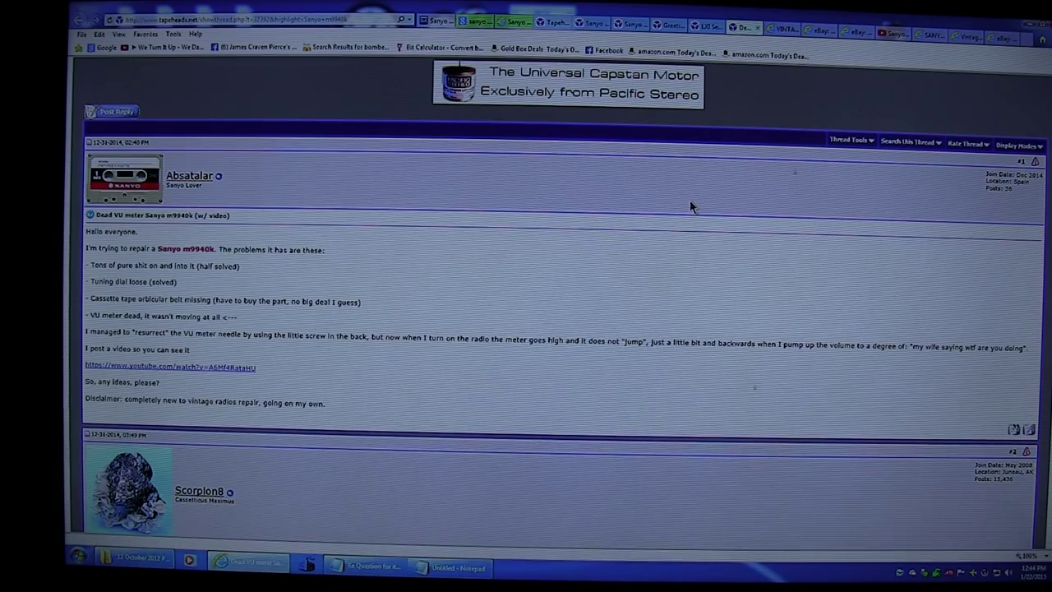
{"action": "mouse_move", "coordinate": [752, 72]}
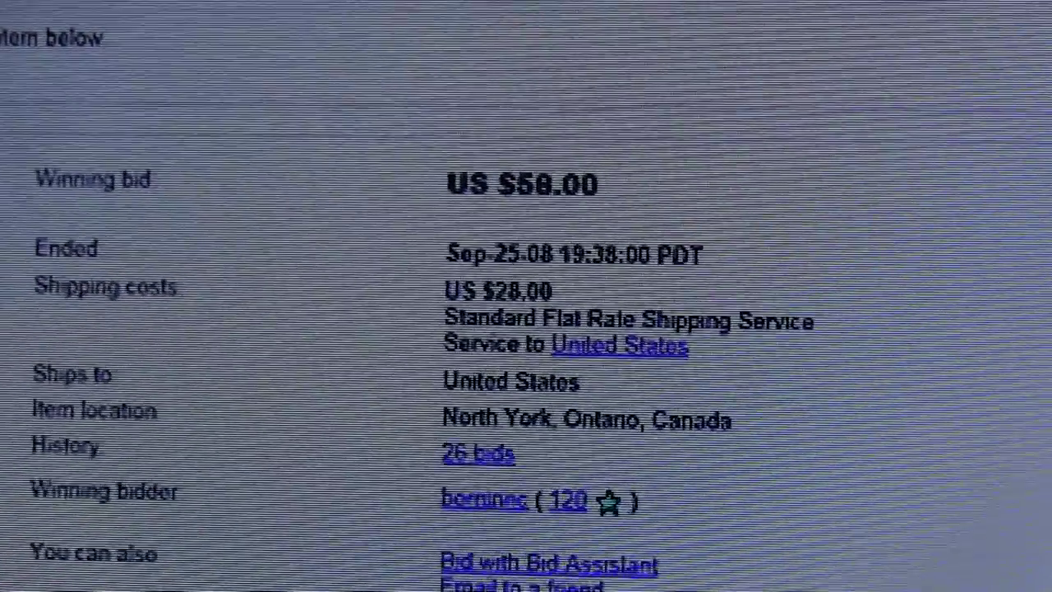
Scroll the saved Sanyo 9930 eBay listing to the US $58.00 winning bid and North York shipping details
{"action": "scroll", "scroll_direction": "down", "scroll_amount": 3}
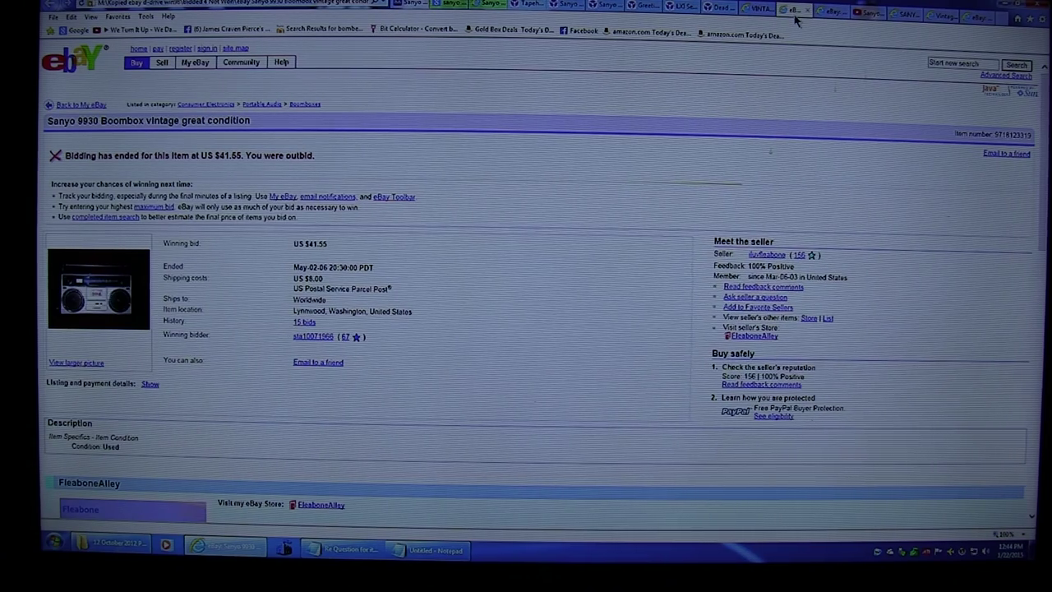
{"action": "mouse_move", "coordinate": [744, 144]}
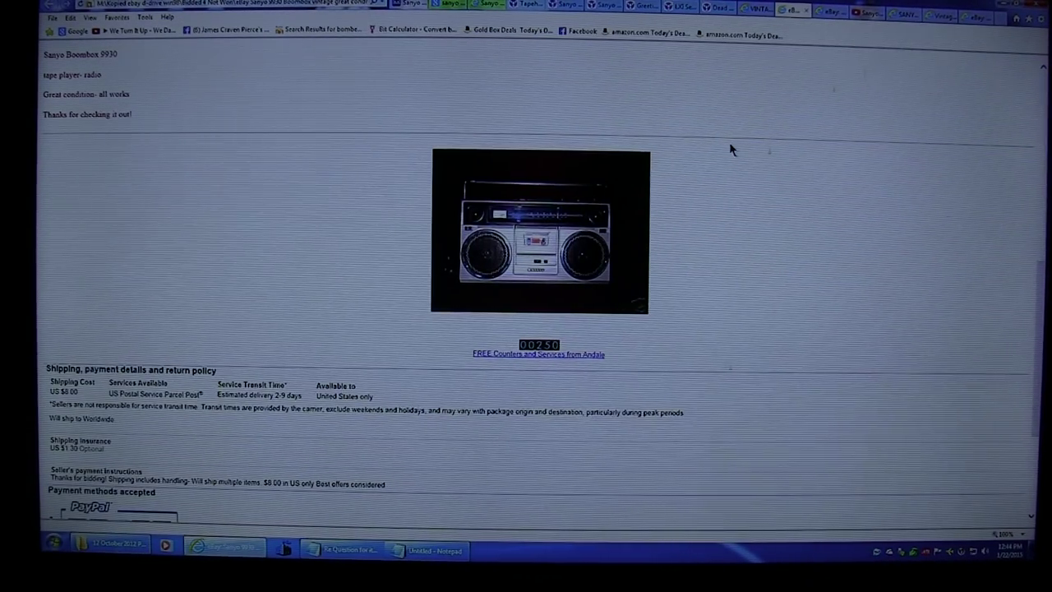
Scroll the 'Sanyo 9930 Boombox vintage great condition' listing between its description, photo and shipping policy
{"action": "scroll", "scroll_direction": "up", "scroll_amount": 3}
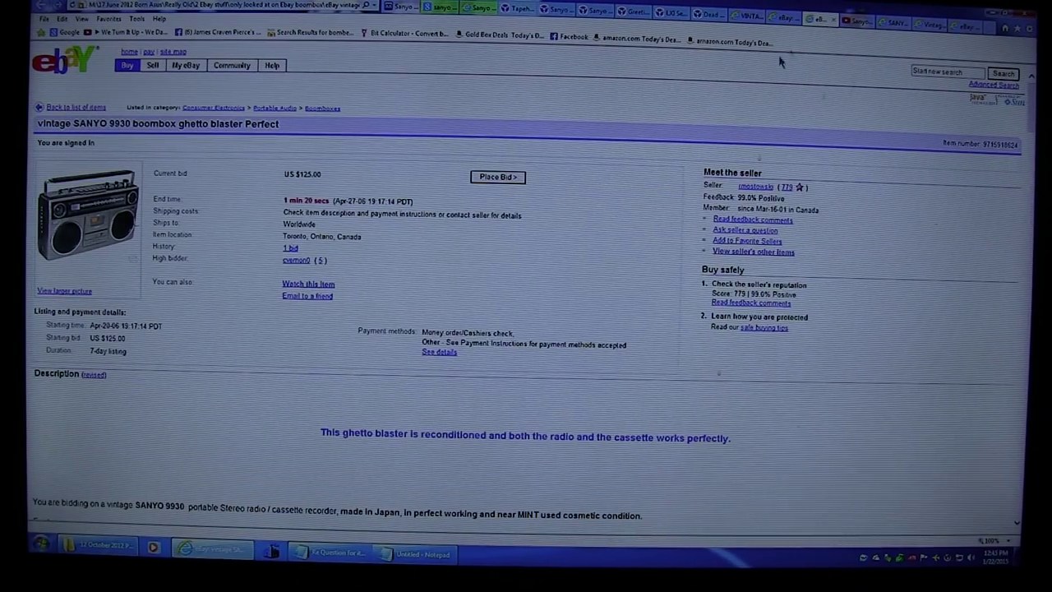
{"action": "mouse_move", "coordinate": [688, 113]}
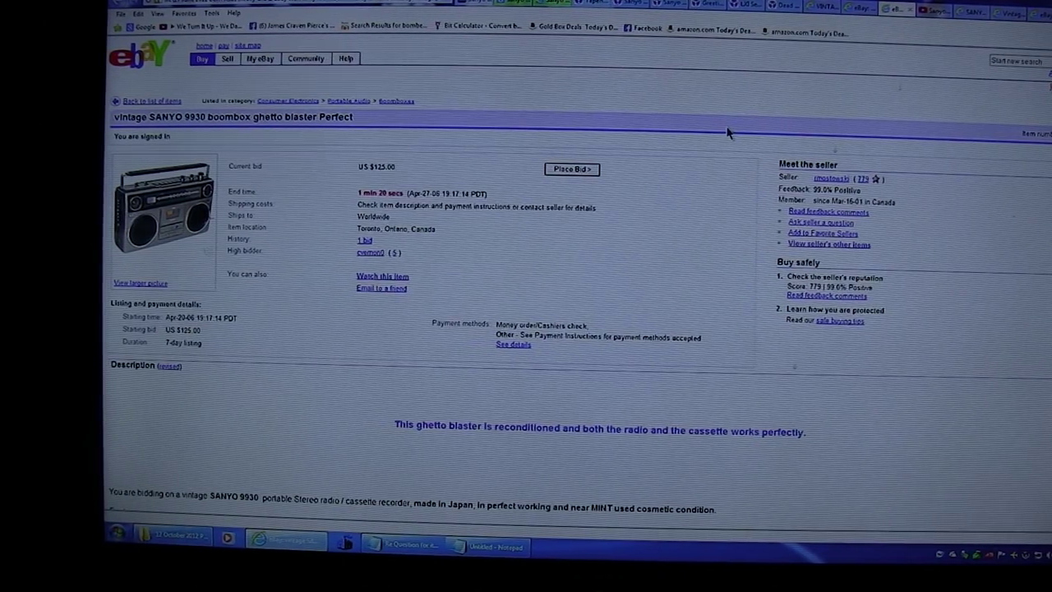
Scroll down the 'vintage SANYO 9930 boombox ghetto blaster Perfect' listing through its features and photos
{"action": "scroll", "scroll_direction": "down", "scroll_amount": 3}
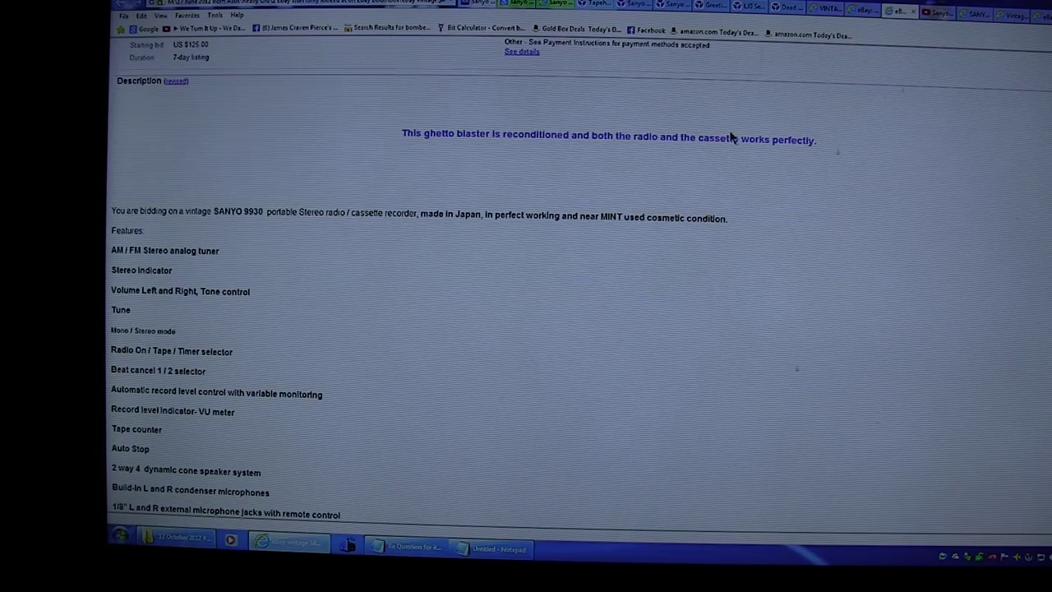
{"action": "scroll", "scroll_direction": "down", "scroll_amount": 3}
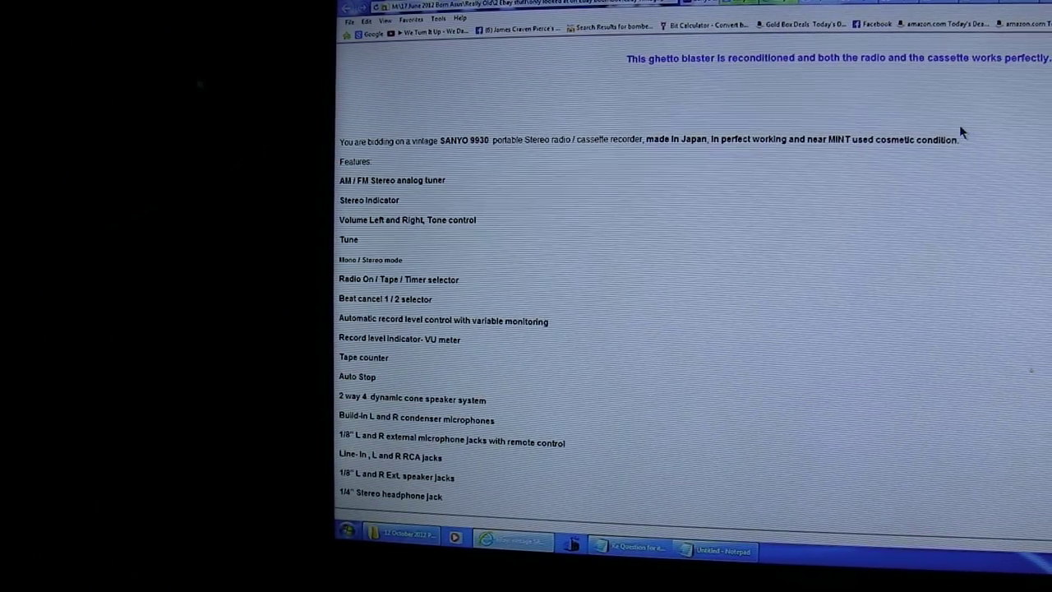
{"action": "scroll", "scroll_direction": "down", "scroll_amount": 3}
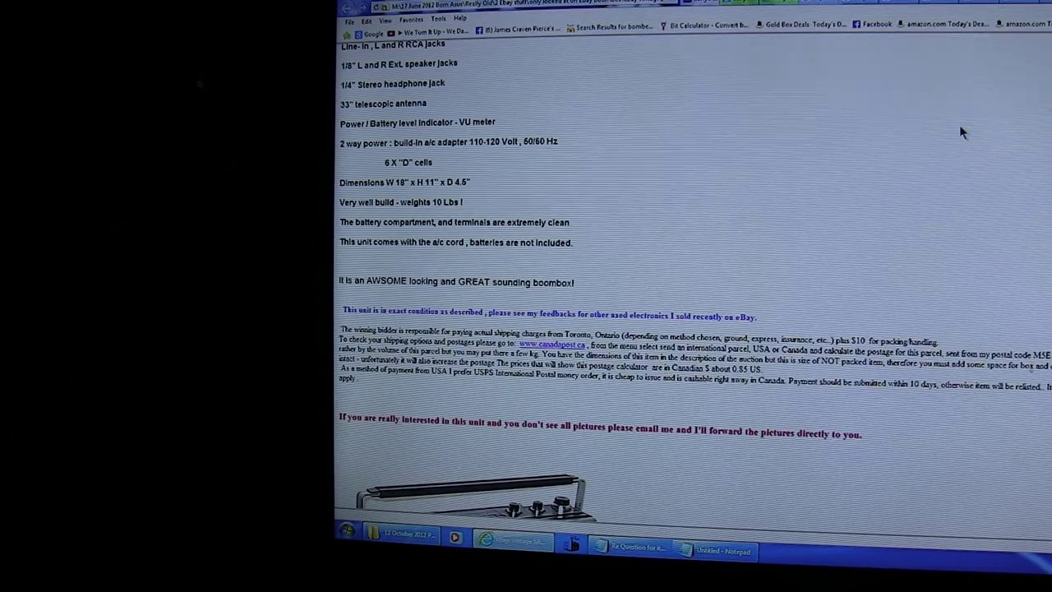
{"action": "scroll", "scroll_direction": "down", "scroll_amount": 3}
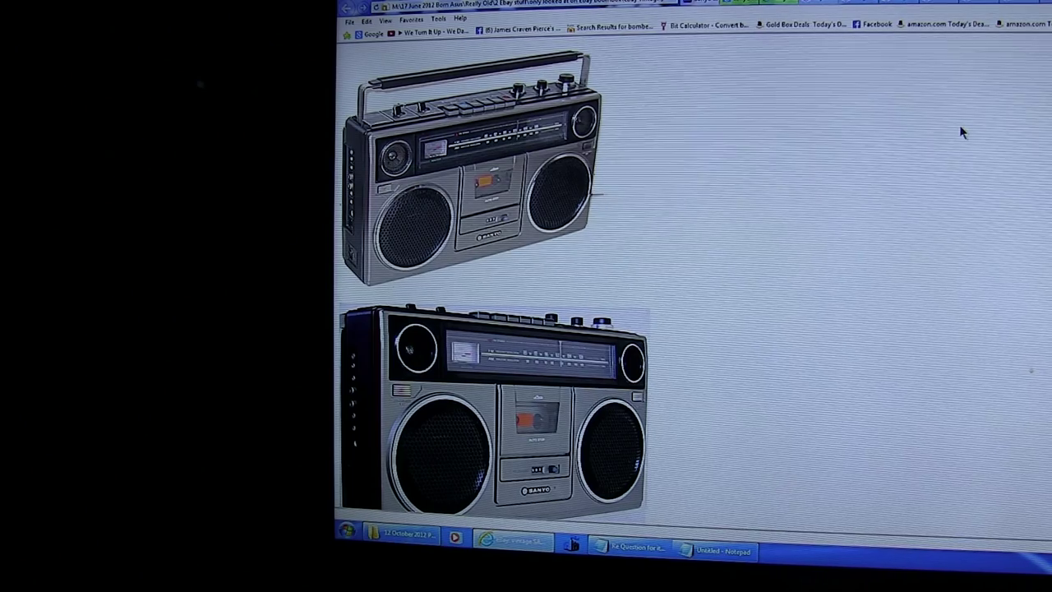
{"action": "scroll", "scroll_direction": "down", "scroll_amount": 3}
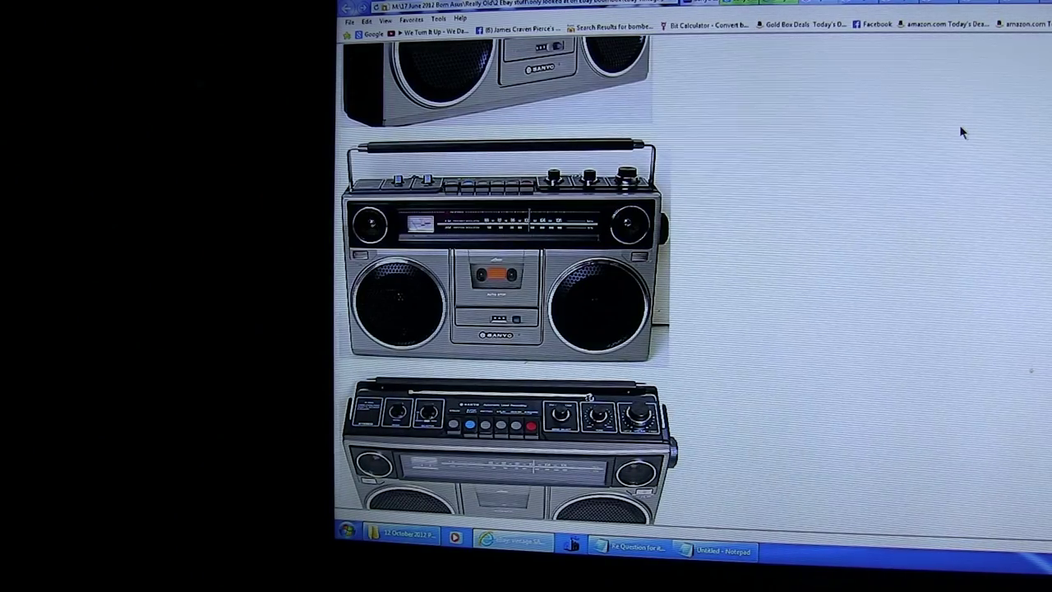
{"action": "scroll", "scroll_direction": "down", "scroll_amount": 3}
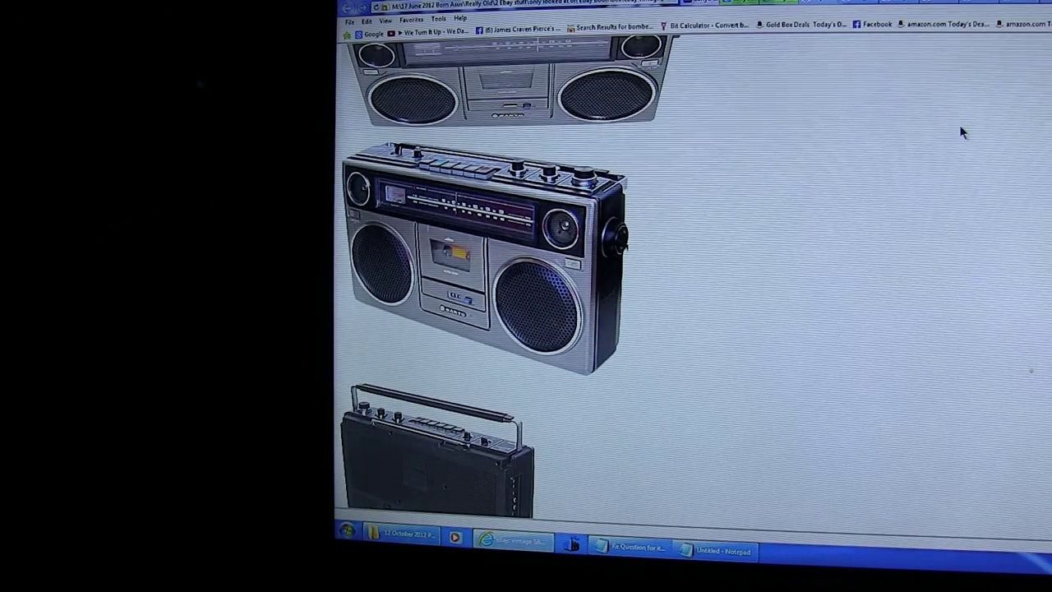
{"action": "scroll", "scroll_direction": "down", "scroll_amount": 3}
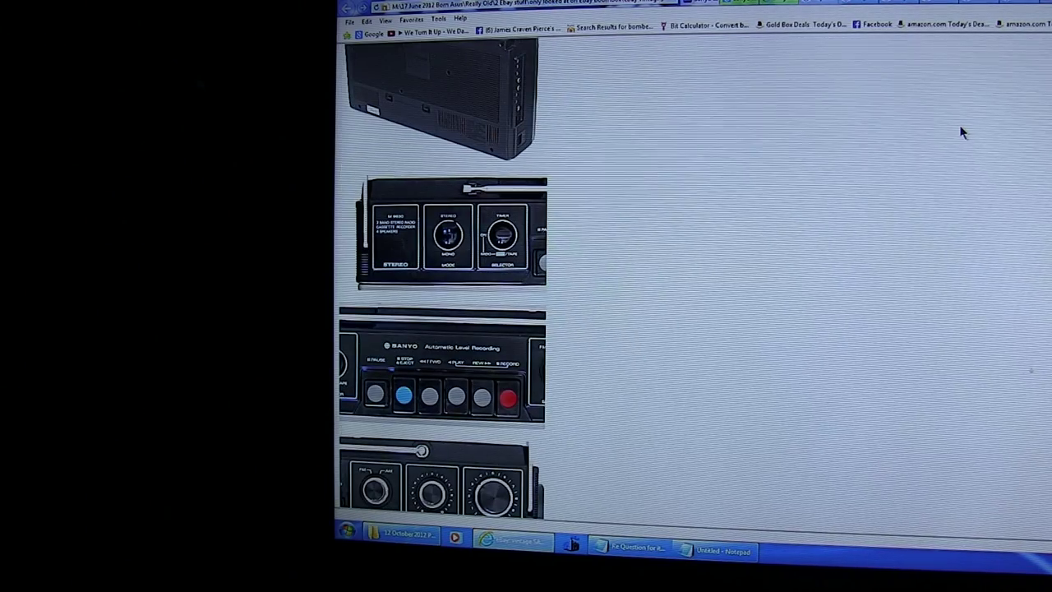
{"action": "scroll", "scroll_direction": "down", "scroll_amount": 3}
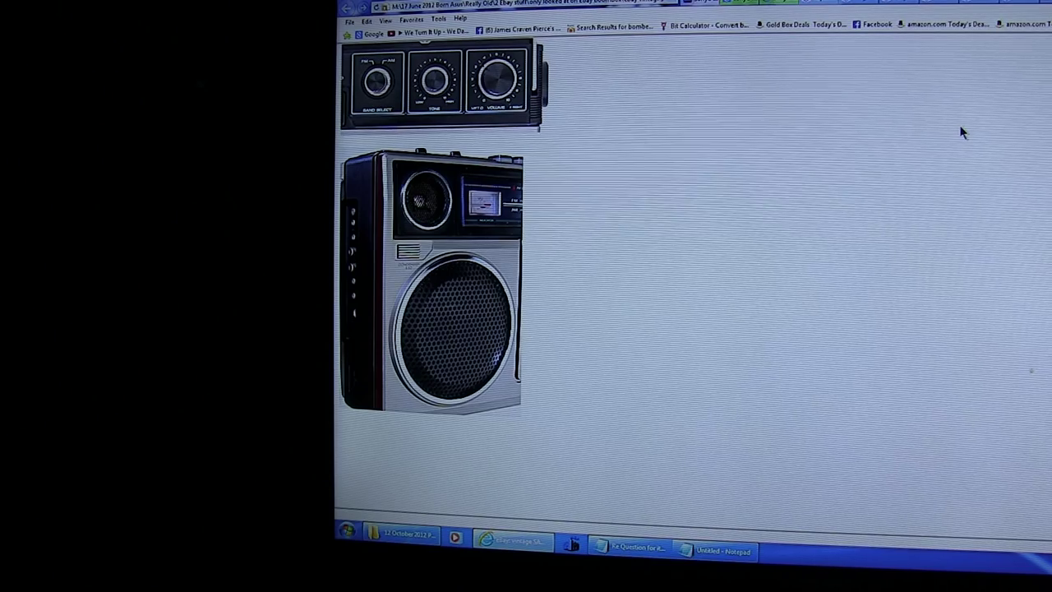
{"action": "scroll", "scroll_direction": "down", "scroll_amount": 3}
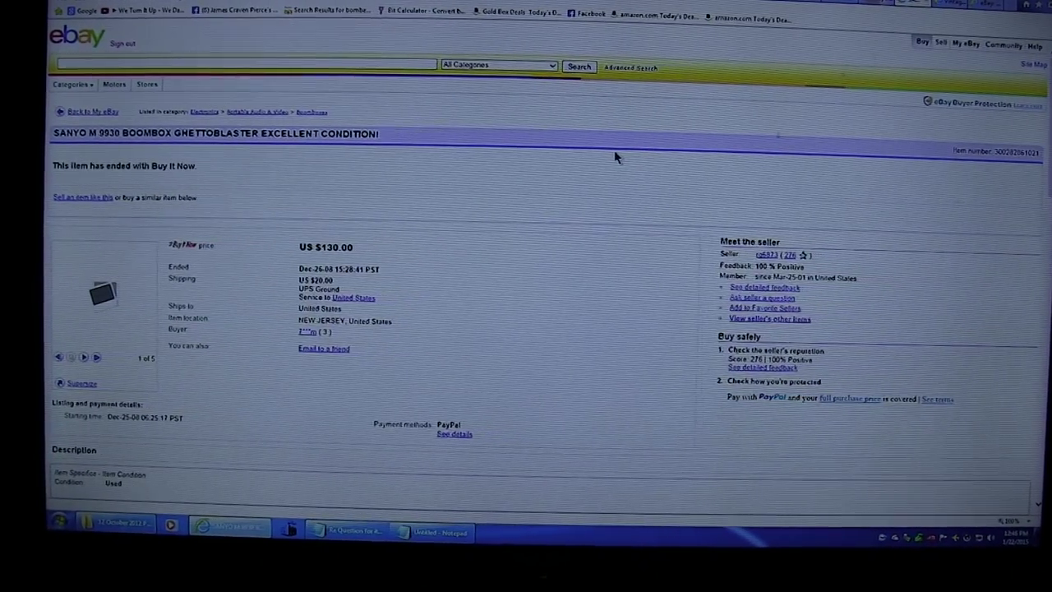
Scroll down the US $130.00 Buy It Now Sanyo M 9930 listing page
{"action": "scroll", "scroll_direction": "down", "scroll_amount": 3}
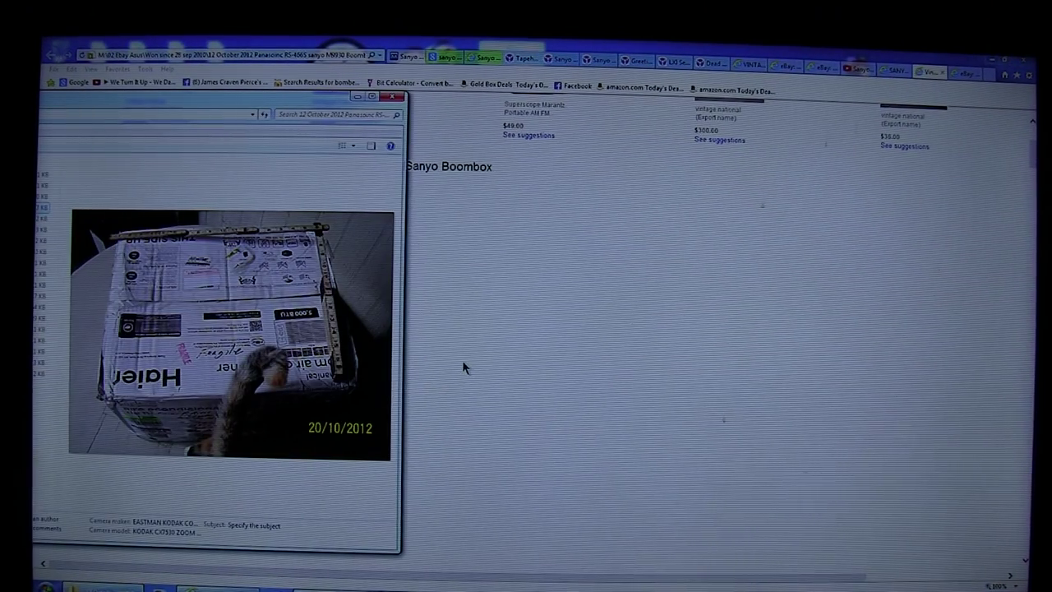
{"action": "mouse_move", "coordinate": [472, 371]}
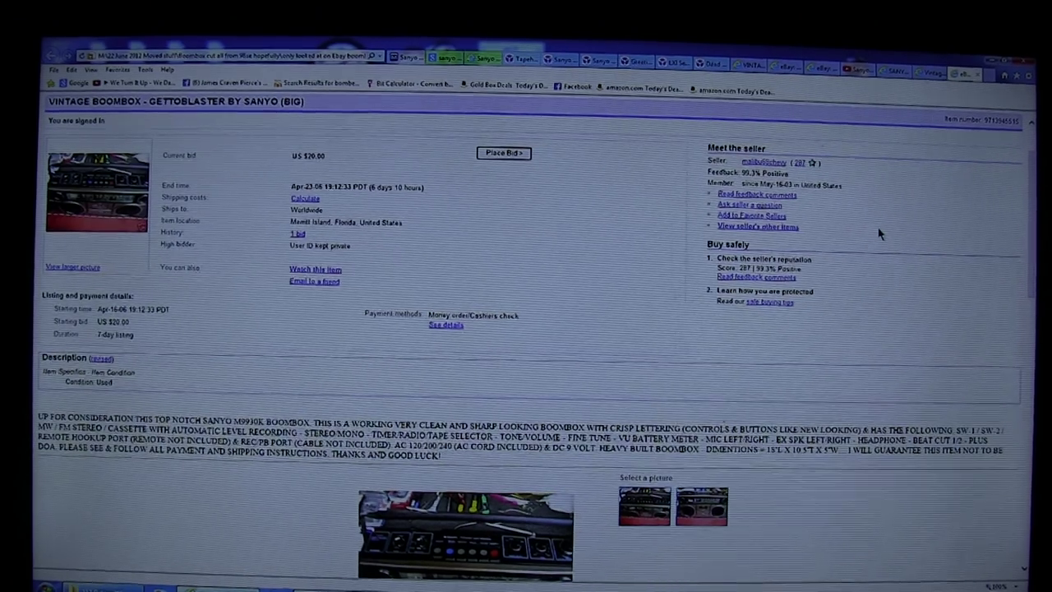
Scroll the Sanyo (BIG) listing down to the M9930K feature description and boombox photos
{"action": "scroll", "scroll_direction": "up", "scroll_amount": 3}
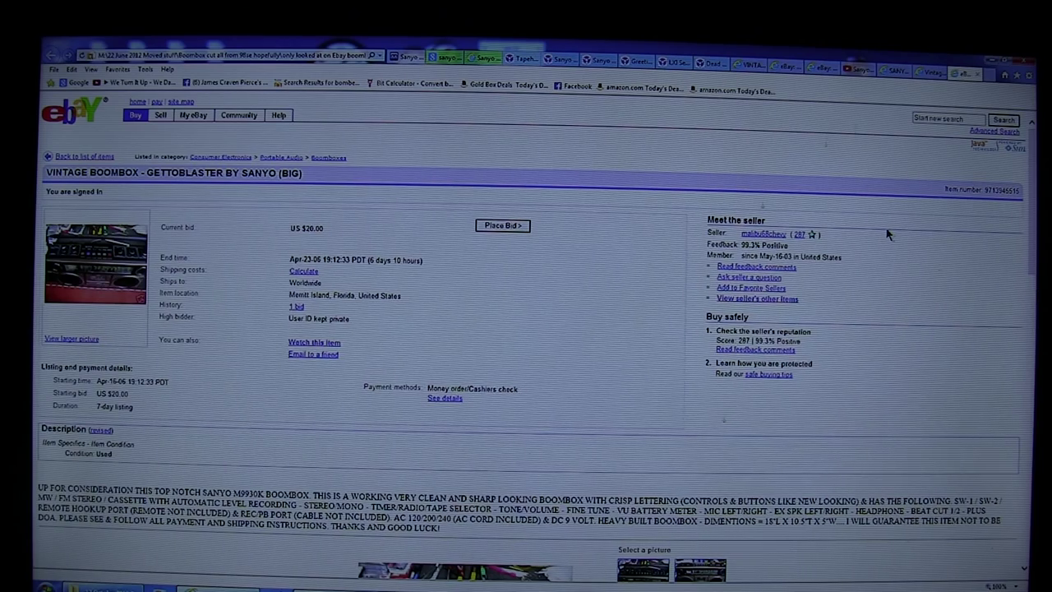
{"action": "scroll", "scroll_direction": "down", "scroll_amount": 3}
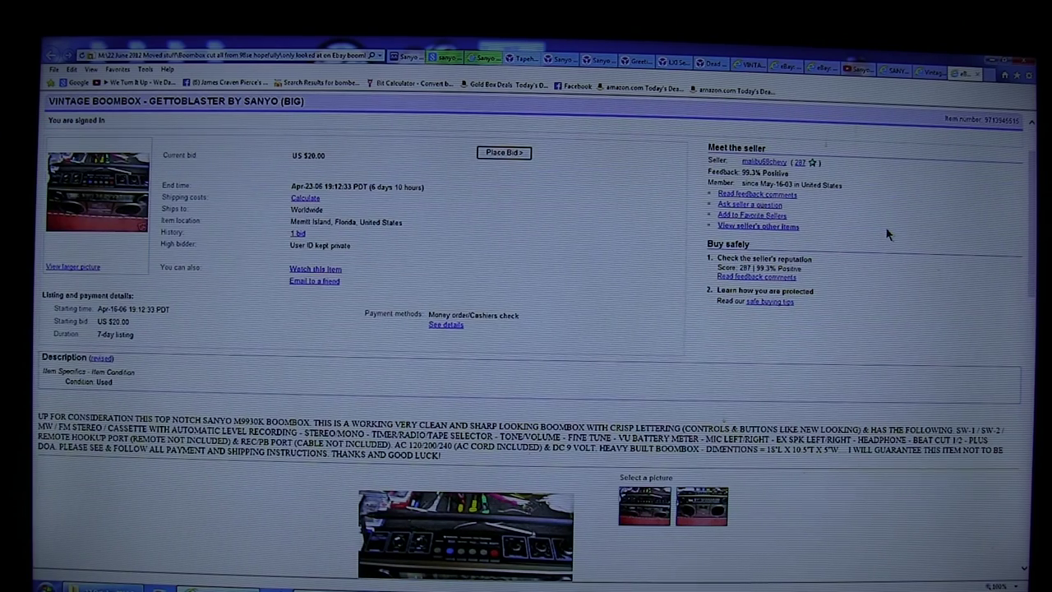
{"action": "scroll", "scroll_direction": "down", "scroll_amount": 3}
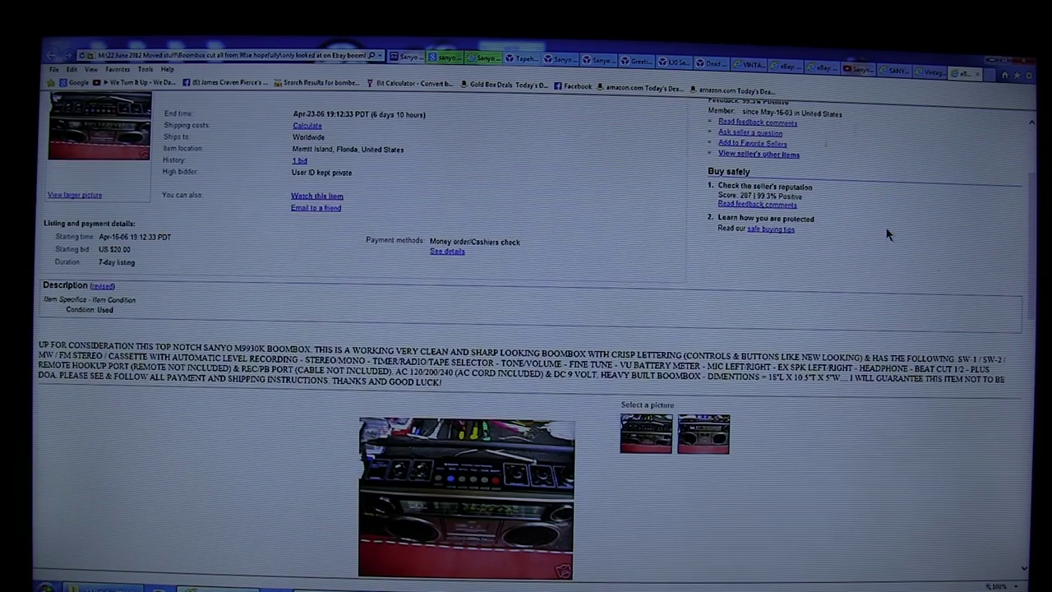
{"action": "scroll", "scroll_direction": "down", "scroll_amount": 3}
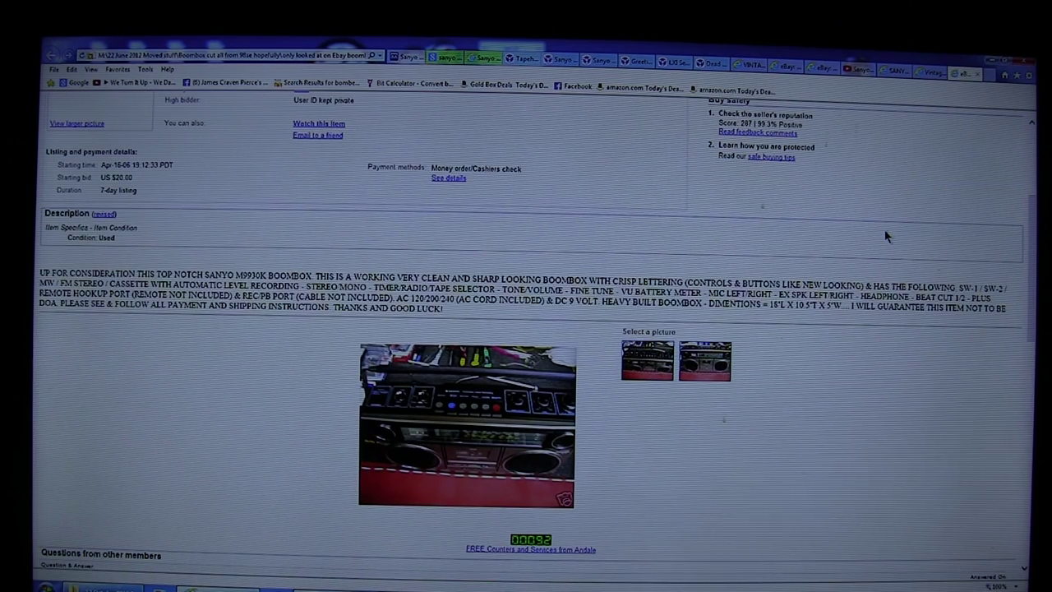